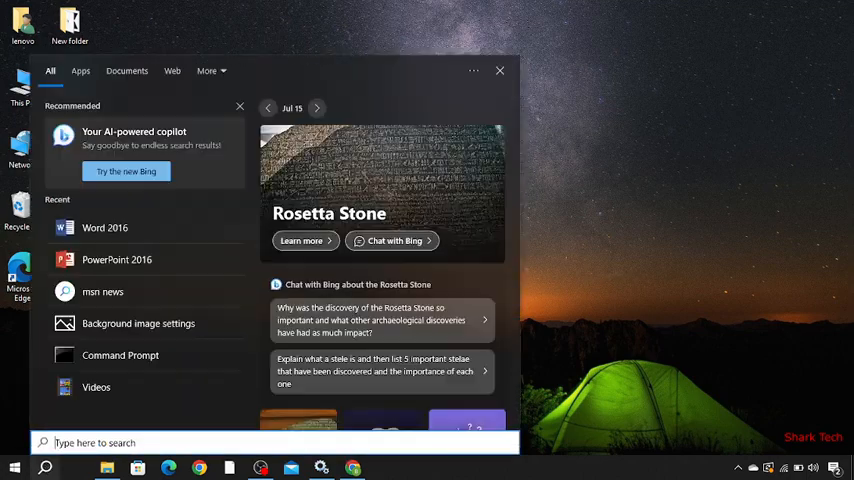
- Launch Word 2016 from a Start search for 'word 2016' and dismiss the activation notice
{"action": "type", "text": "word 2016"}
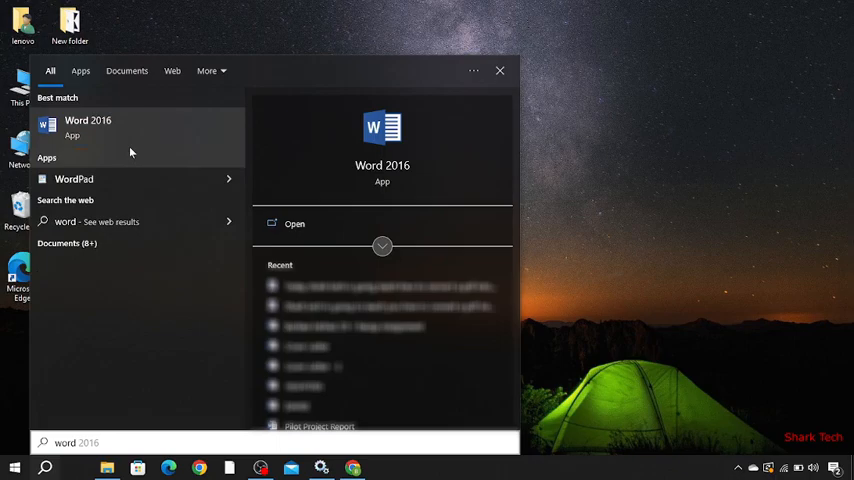
{"action": "left_click", "coordinate": [88, 126]}
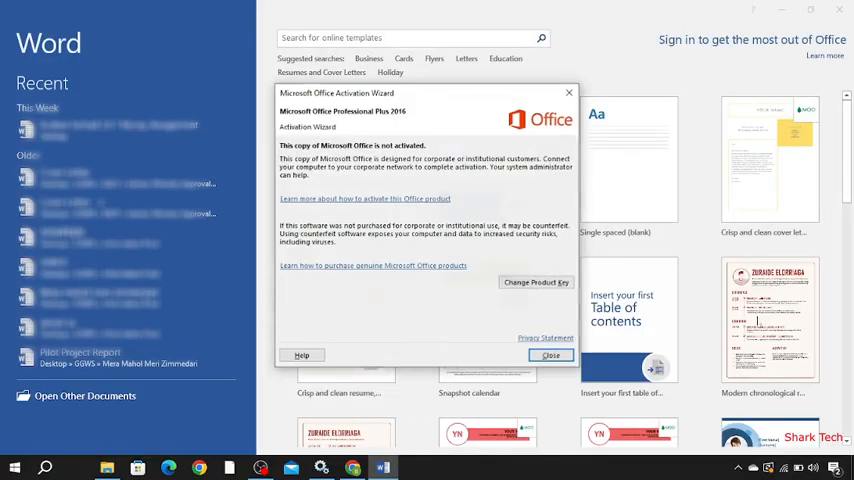
{"action": "left_click", "coordinate": [552, 356]}
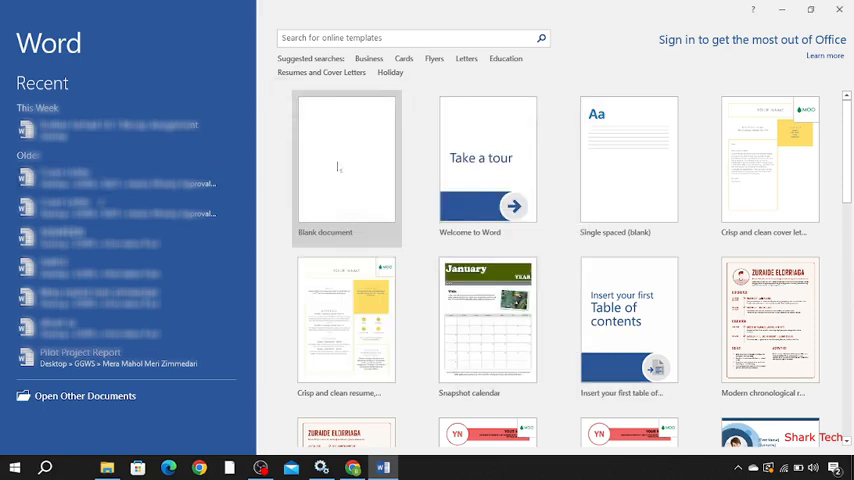
- Start a blank document and choose a larger font size on the Home ribbon
{"action": "left_click", "coordinate": [346, 160]}
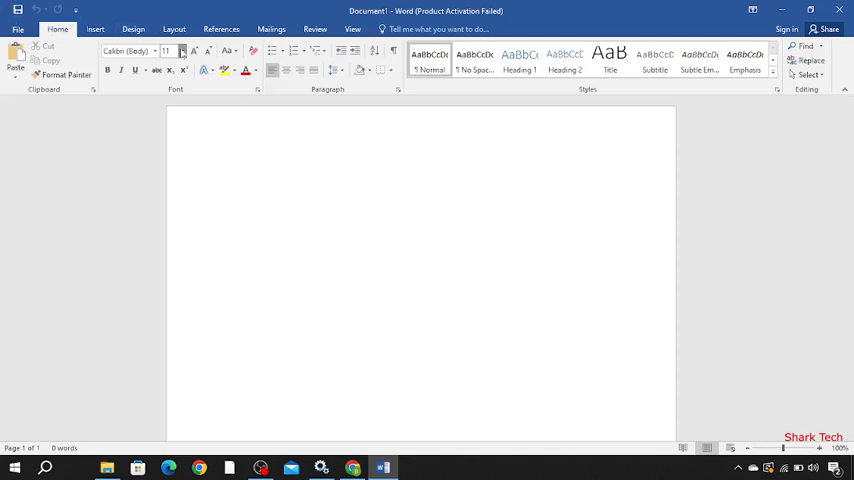
{"action": "left_click", "coordinate": [184, 52]}
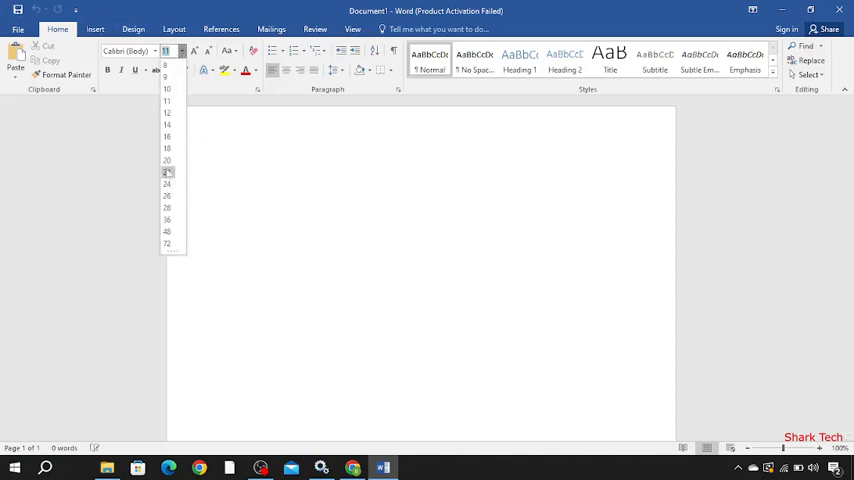
{"action": "left_click", "coordinate": [166, 172]}
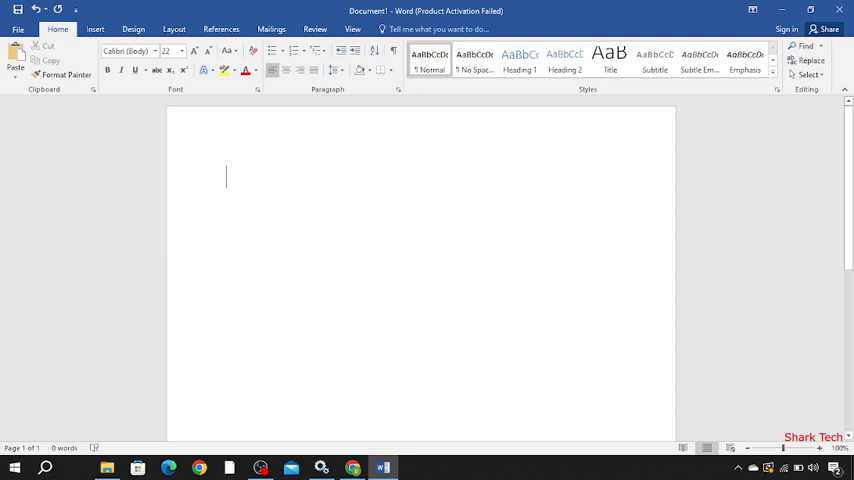
- Type 'Today shark tech is going to teach you how to convert a pdf into a png', fixing a typo
{"action": "type", "text": "to"}
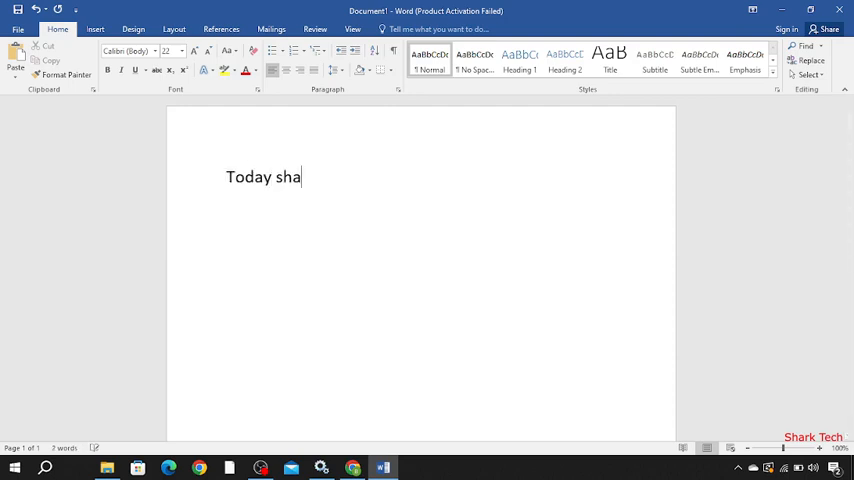
{"action": "type", "text": "rk tech"}
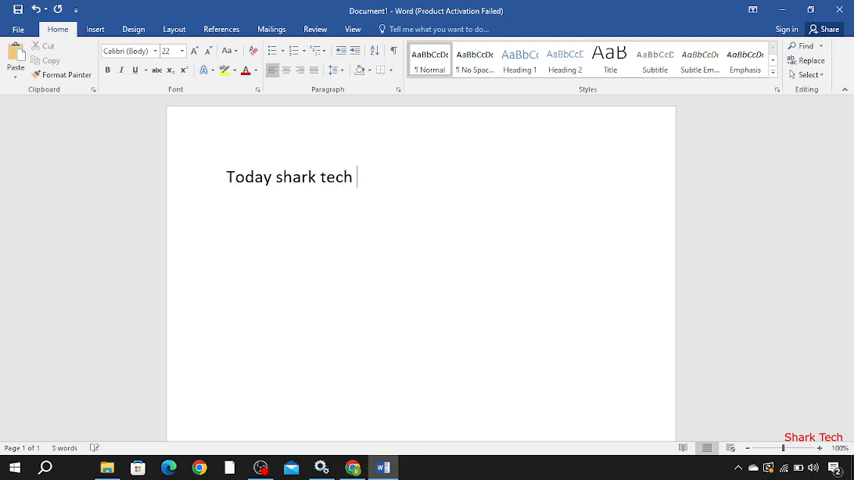
{"action": "type", "text": "is"}
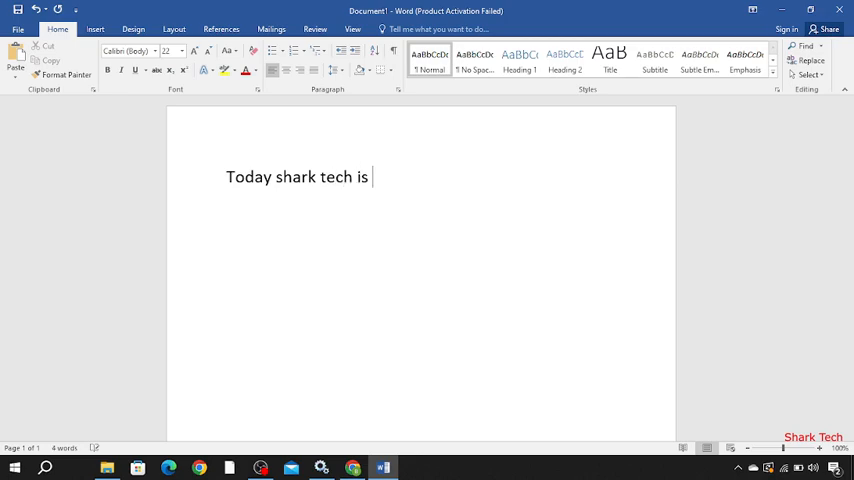
{"action": "type", "text": "gpo"}
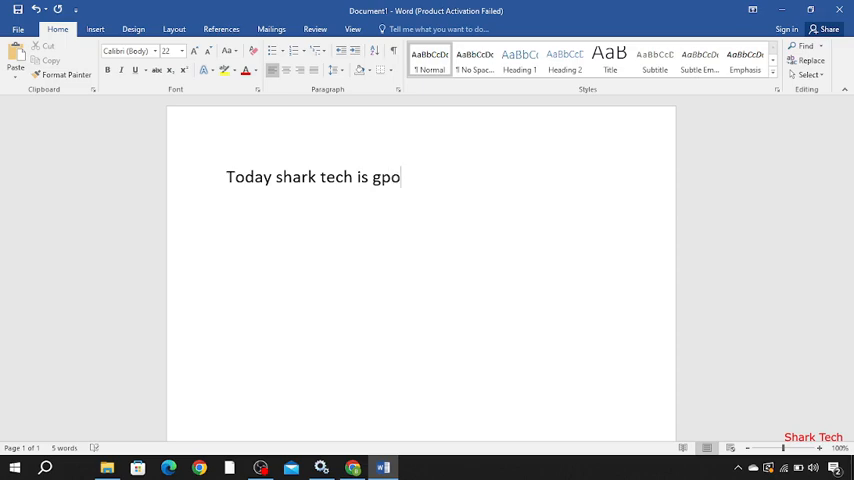
{"action": "key", "text": "BackSpace"}
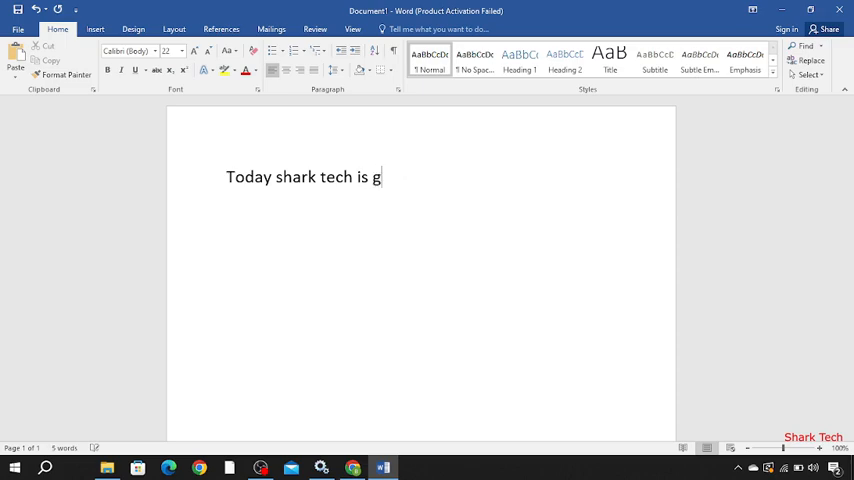
{"action": "type", "text": "oing"}
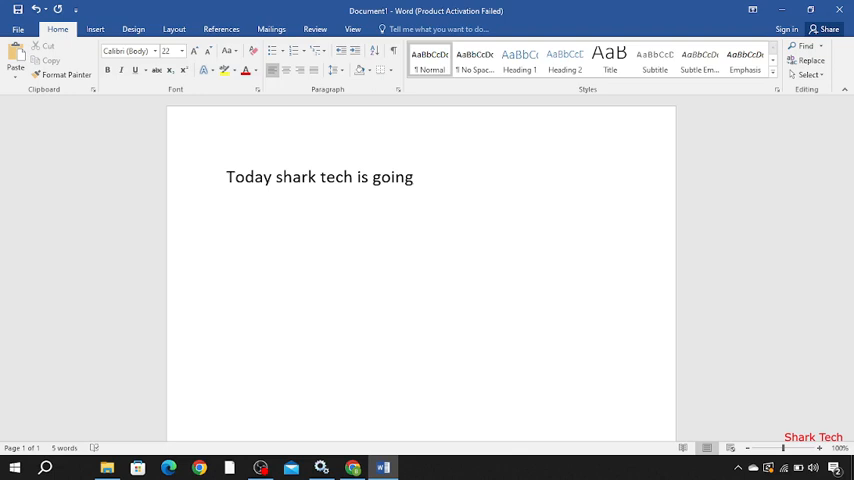
{"action": "type", "text": "to t"}
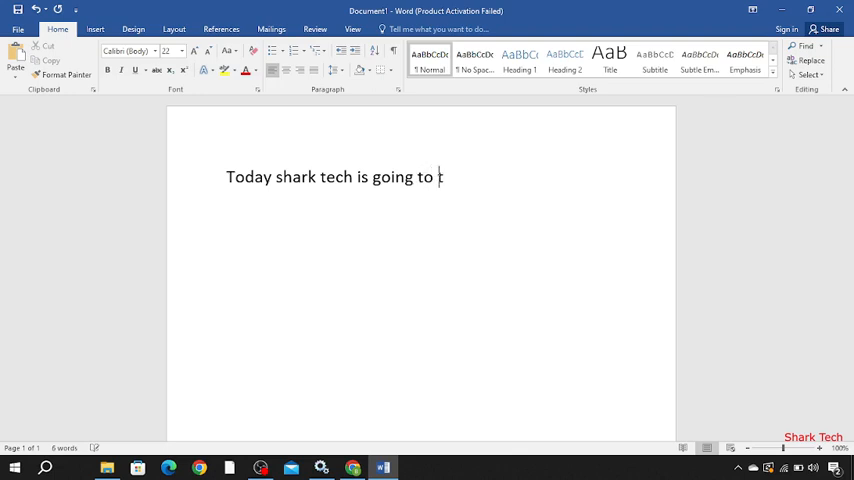
{"action": "type", "text": "each"}
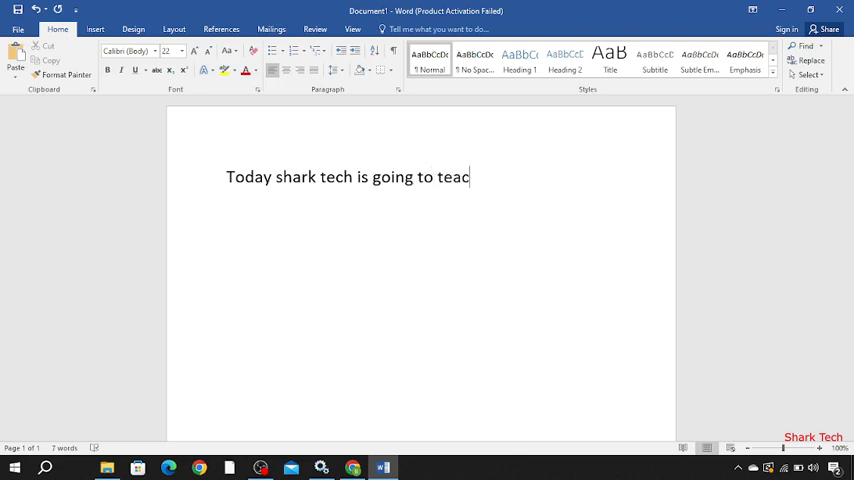
{"action": "type", "text": "h you"}
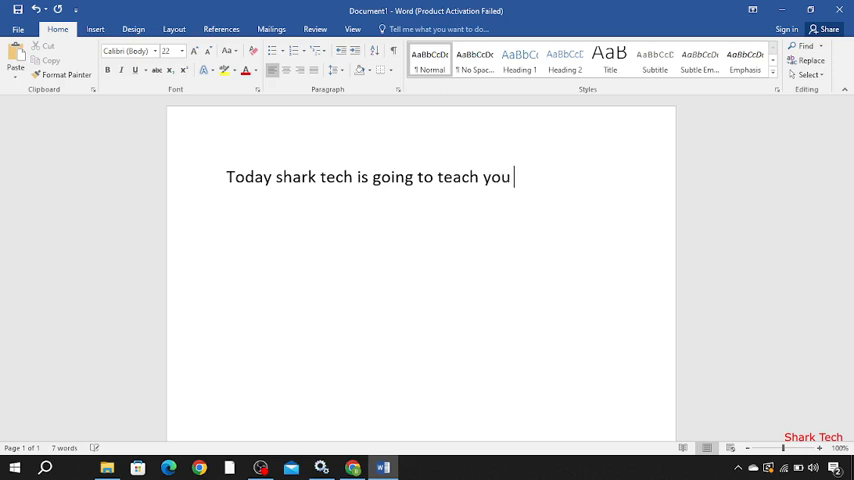
{"action": "type", "text": "how to"}
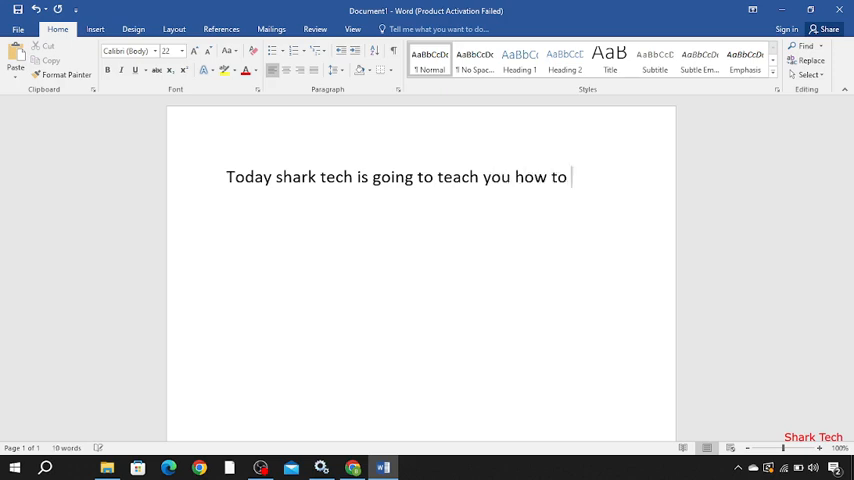
{"action": "type", "text": "con"}
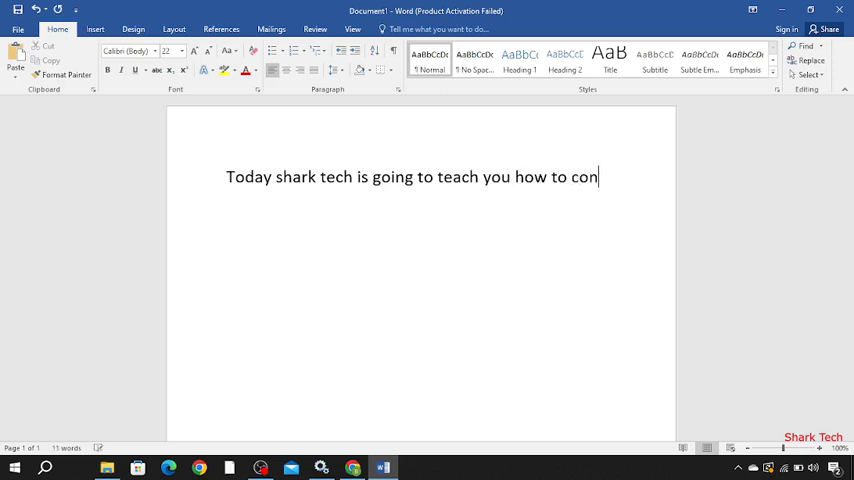
{"action": "type", "text": "vert a"}
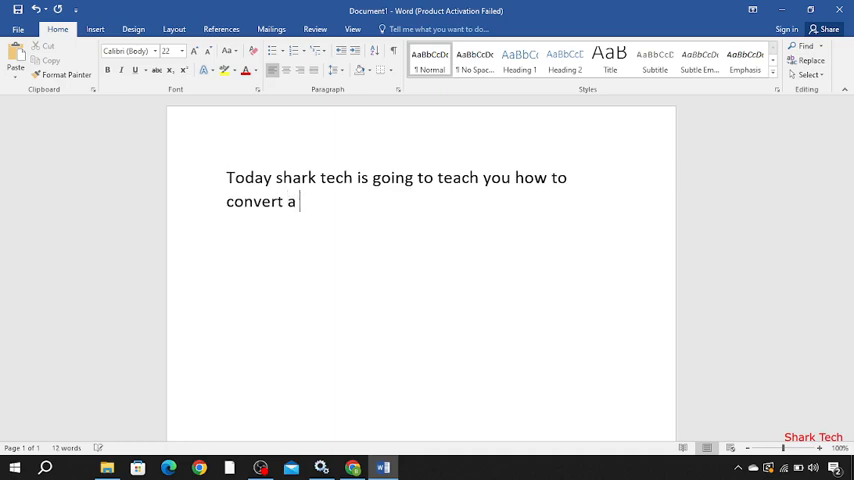
{"action": "type", "text": "pdf in"}
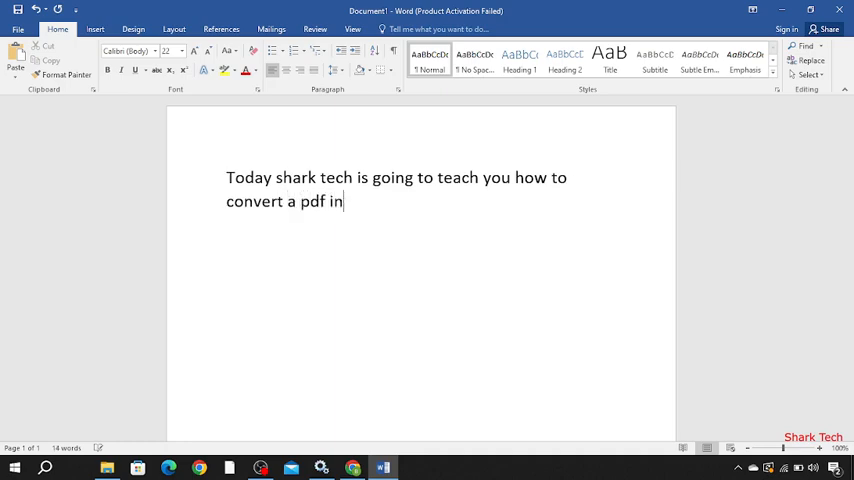
{"action": "type", "text": "to a"}
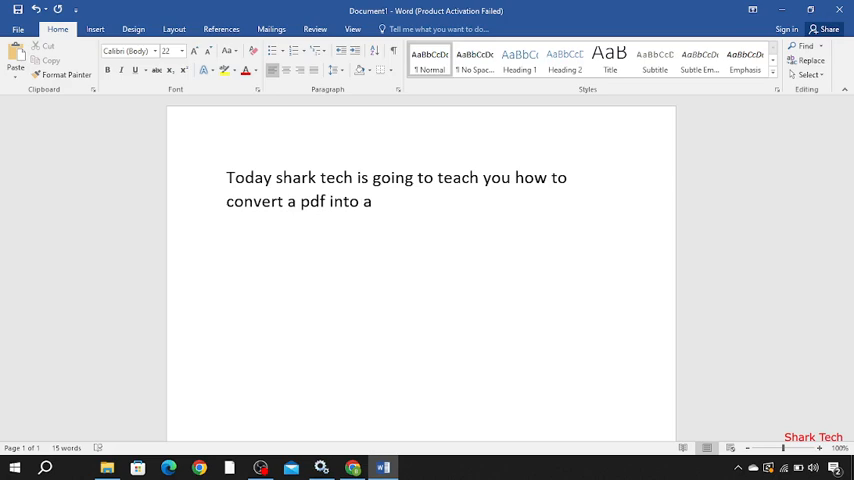
{"action": "type", "text": "png"}
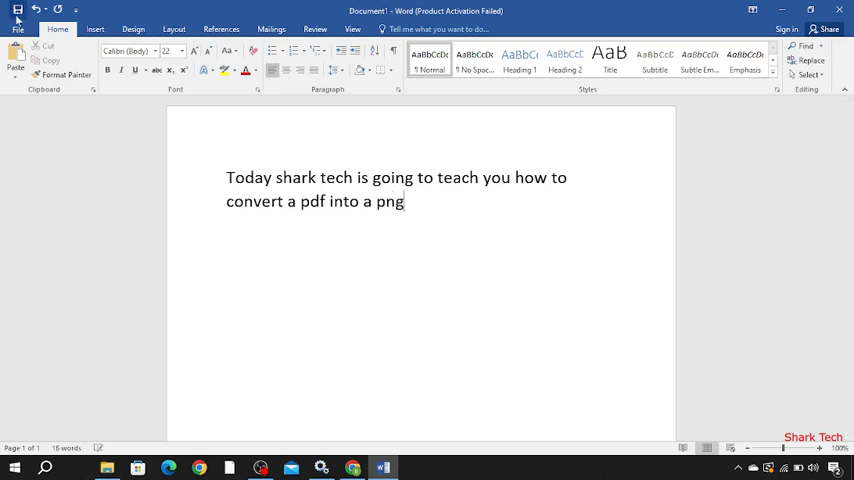
- Save the sentence to the Desktop with Save as type set to PDF
{"action": "left_click", "coordinate": [12, 16]}
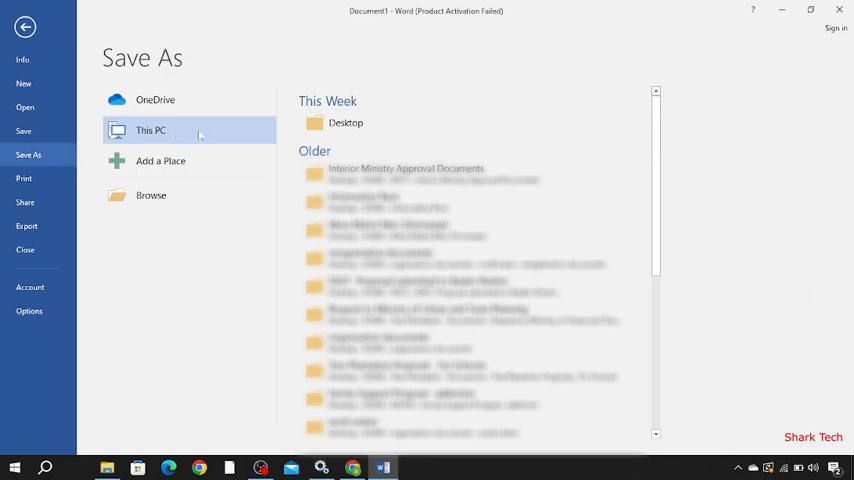
{"action": "mouse_move", "coordinate": [344, 122]}
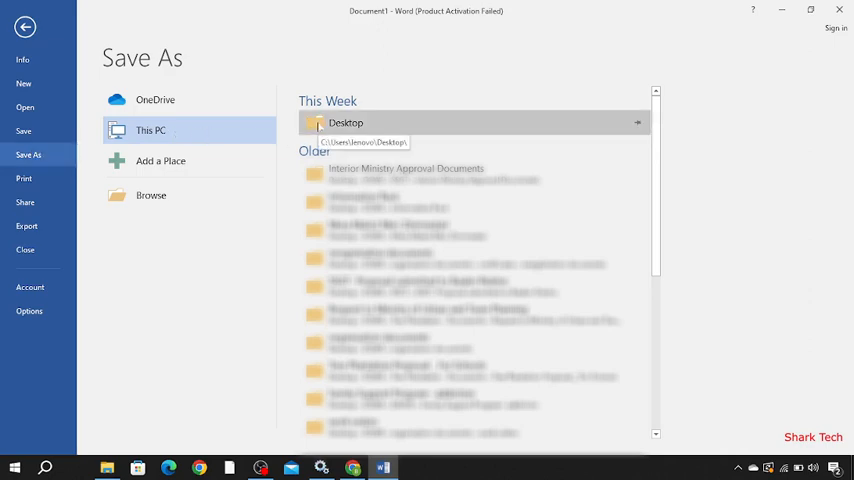
{"action": "left_click", "coordinate": [344, 122]}
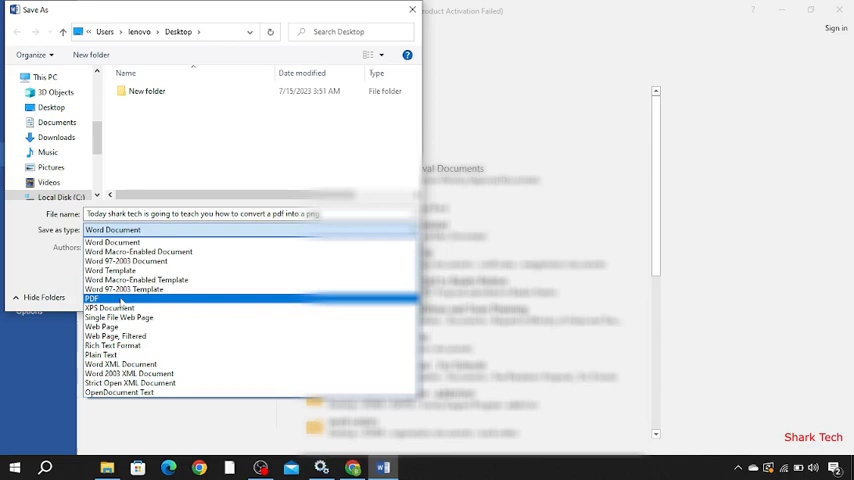
{"action": "left_click", "coordinate": [96, 300]}
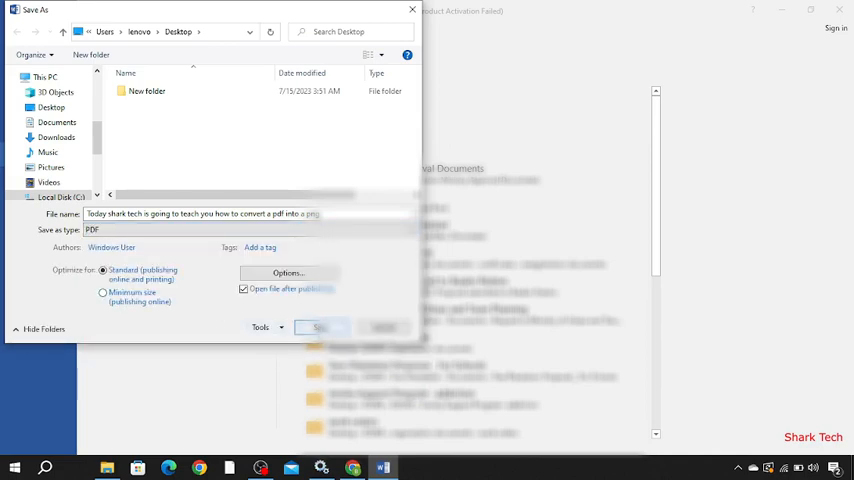
{"action": "left_click", "coordinate": [322, 328]}
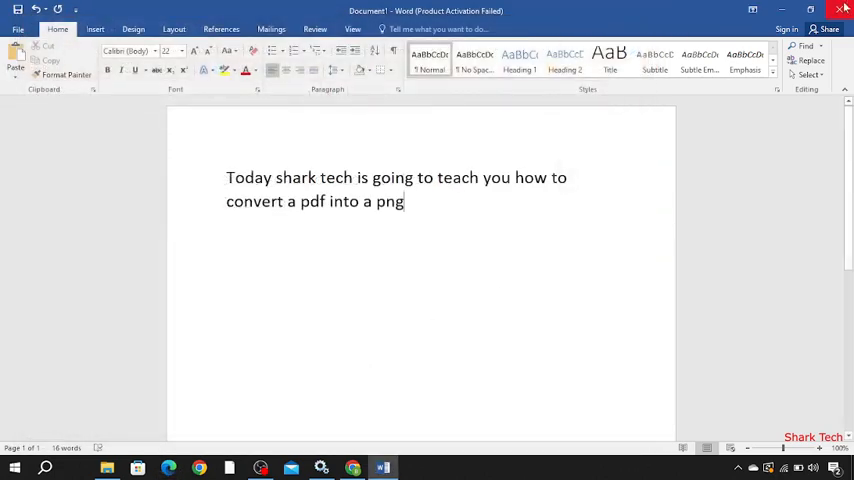
- Close Word, choosing Don't Save for the document
{"action": "left_click", "coordinate": [844, 8]}
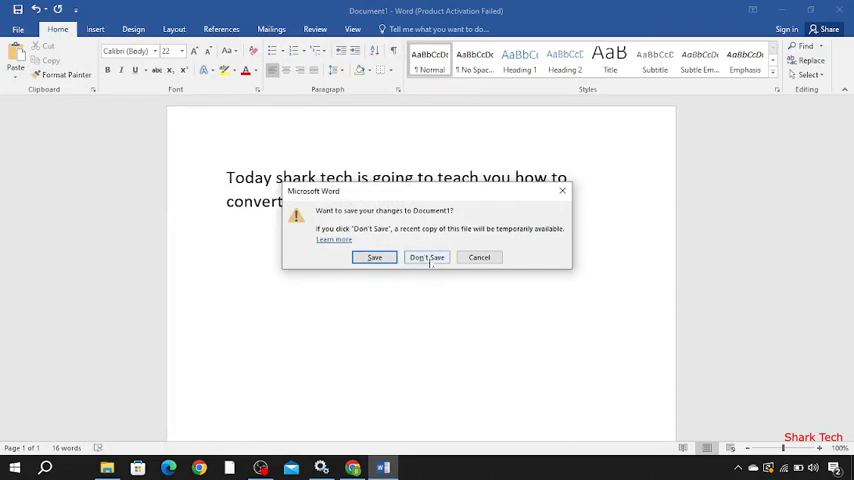
{"action": "left_click", "coordinate": [426, 256]}
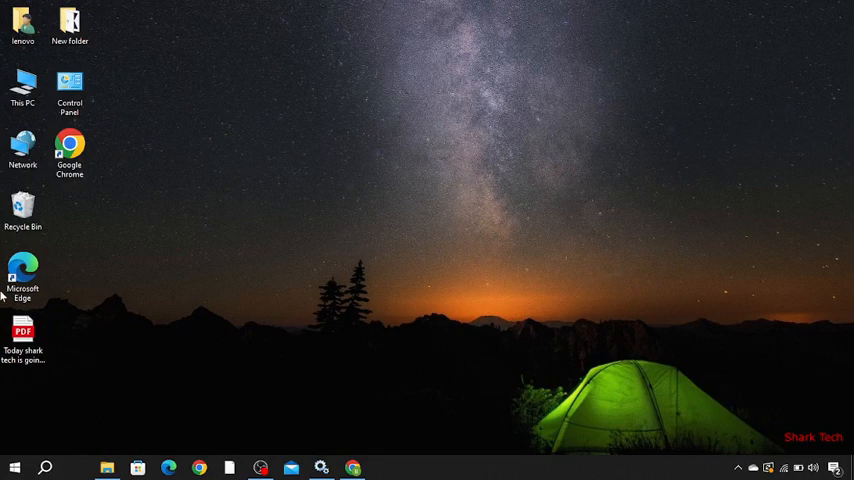
{"action": "mouse_move", "coordinate": [24, 336]}
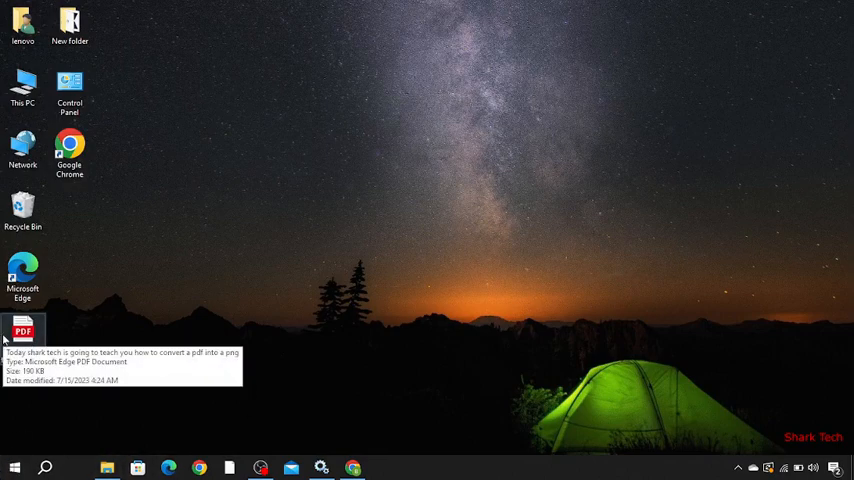
- Copy the desktop PDF's full path from the Object name on its Properties Security page
{"action": "right_click", "coordinate": [22, 330]}
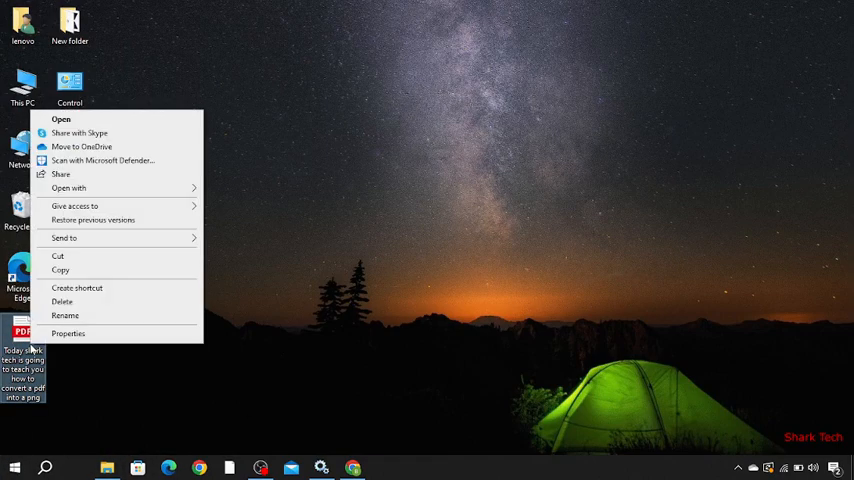
{"action": "left_click", "coordinate": [68, 332]}
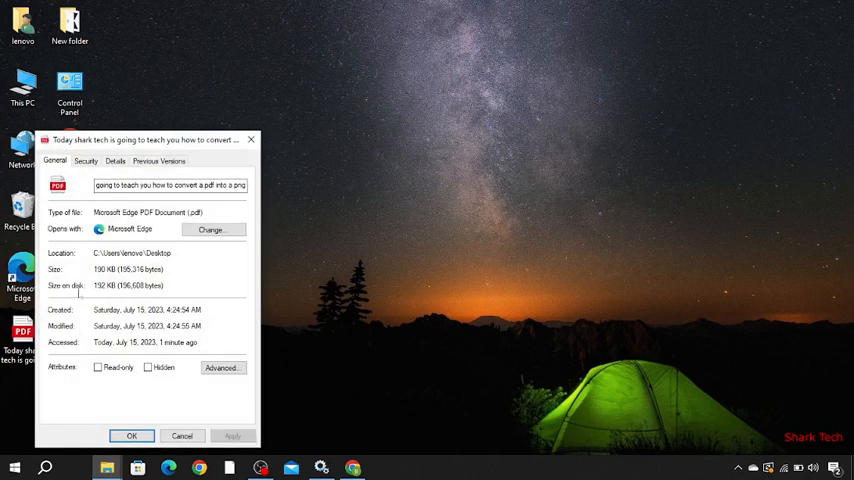
{"action": "left_click", "coordinate": [88, 160]}
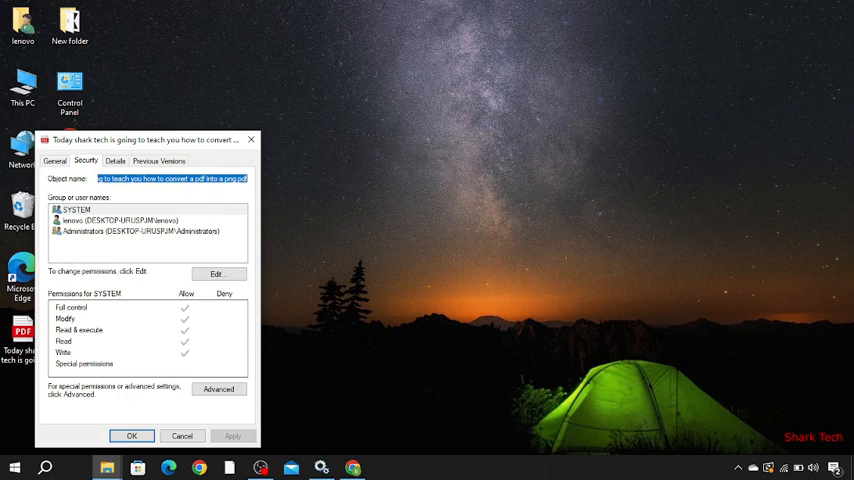
{"action": "right_click", "coordinate": [180, 180]}
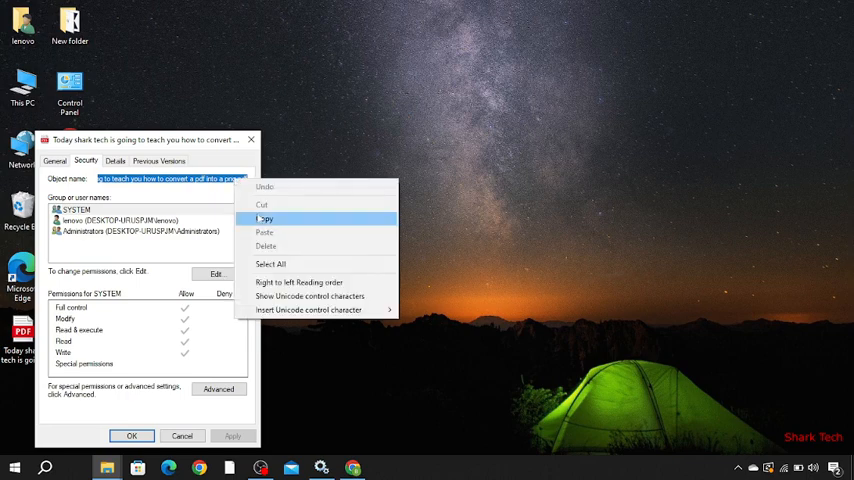
{"action": "left_click", "coordinate": [266, 218]}
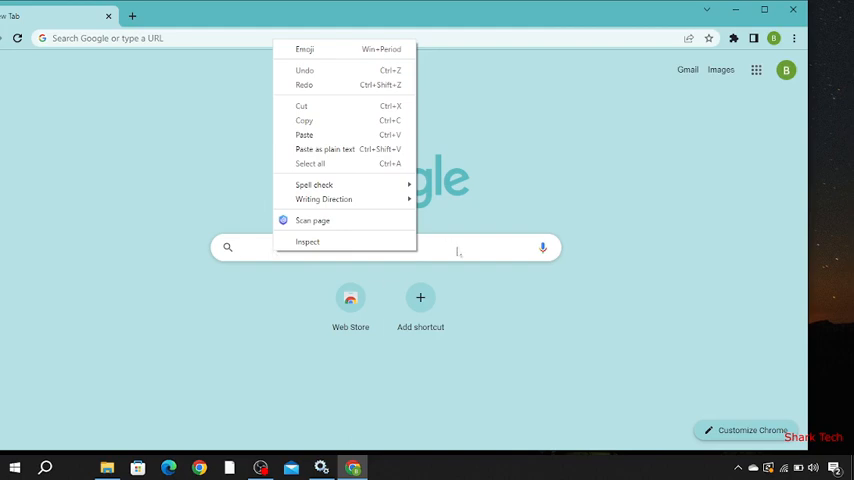
- Search Google for 'pdf into png' and open the pdf2png.com result
{"action": "left_click", "coordinate": [380, 246]}
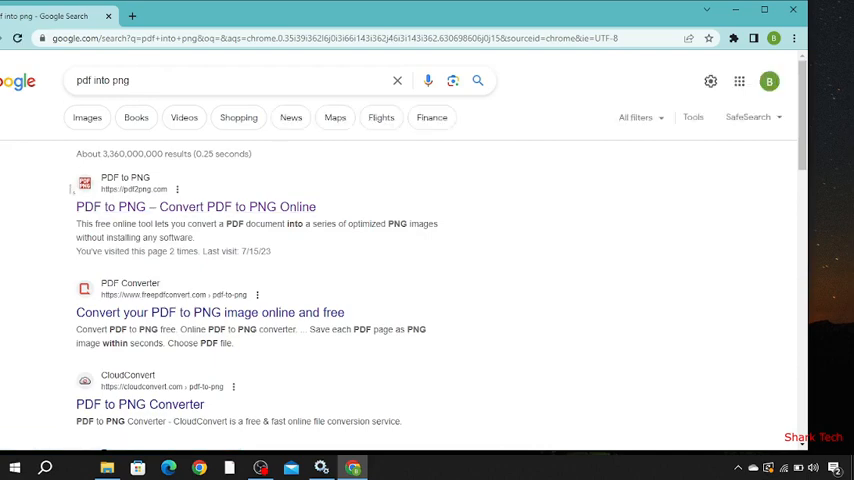
{"action": "left_click", "coordinate": [196, 206]}
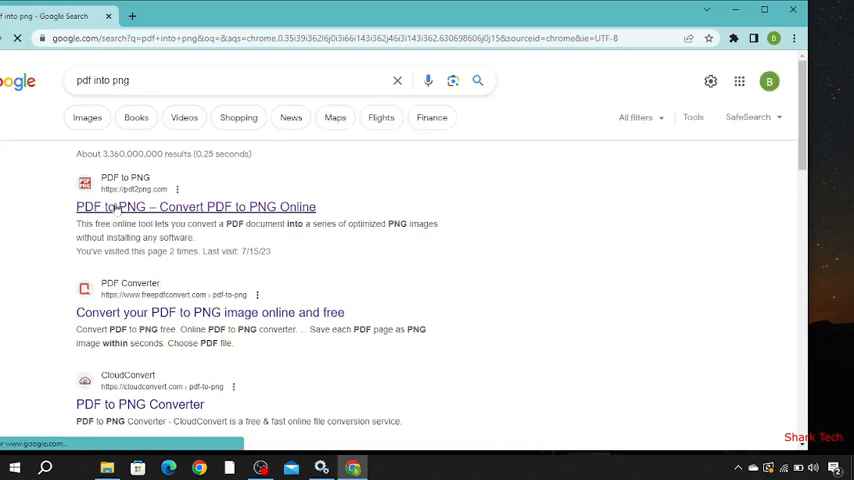
{"action": "left_click", "coordinate": [196, 206]}
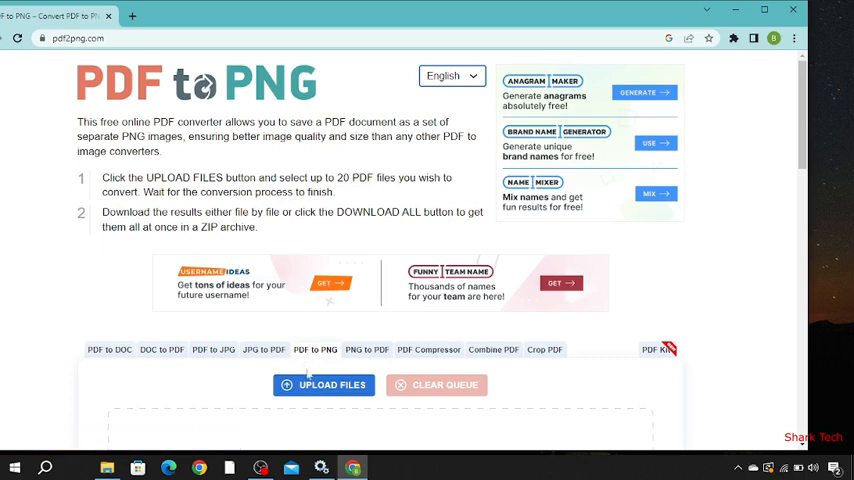
- Upload the desktop PDF to pdf2png.com for conversion
{"action": "left_click", "coordinate": [324, 384]}
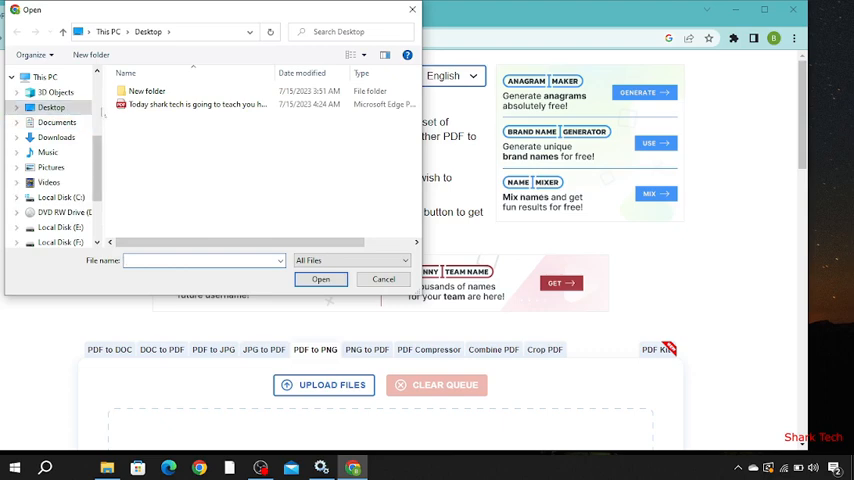
{"action": "left_click", "coordinate": [200, 104]}
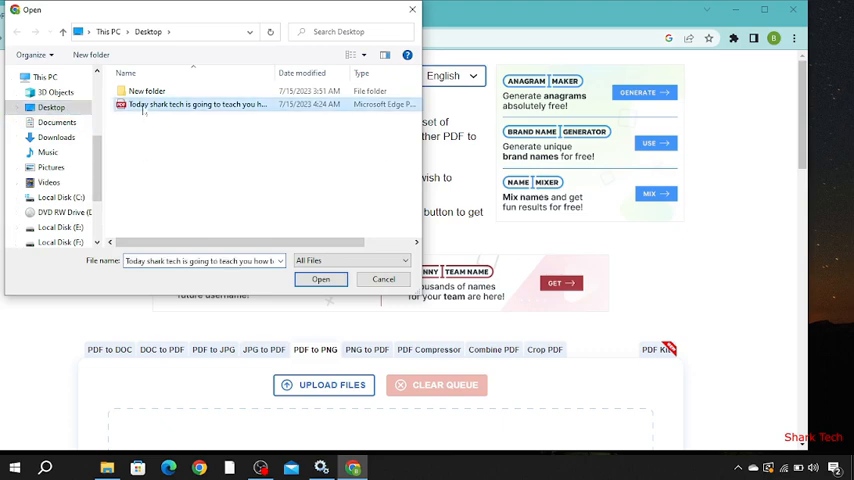
{"action": "left_click", "coordinate": [320, 280]}
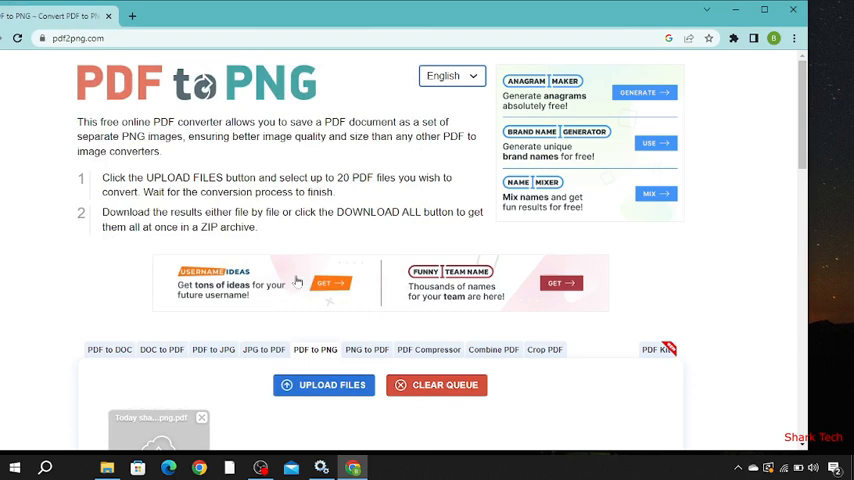
{"action": "scroll", "scroll_direction": "down", "scroll_amount": 3}
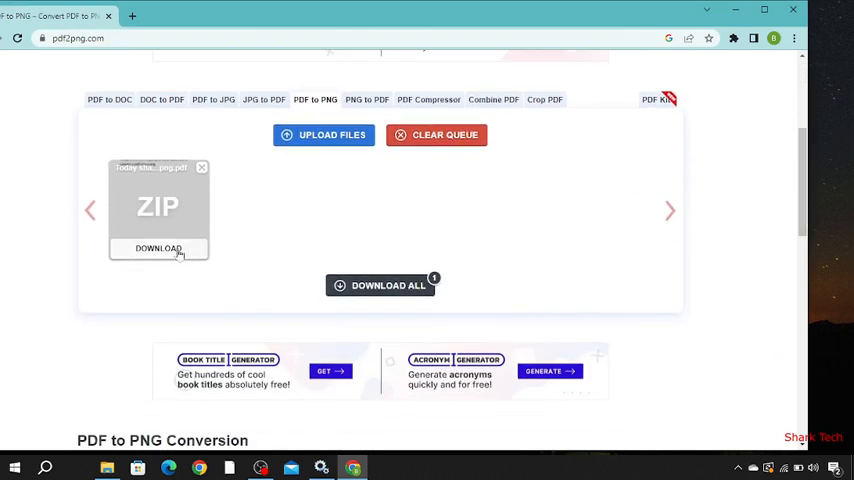
- Download the converted PNG result and dismiss the download notice
{"action": "left_click", "coordinate": [158, 248]}
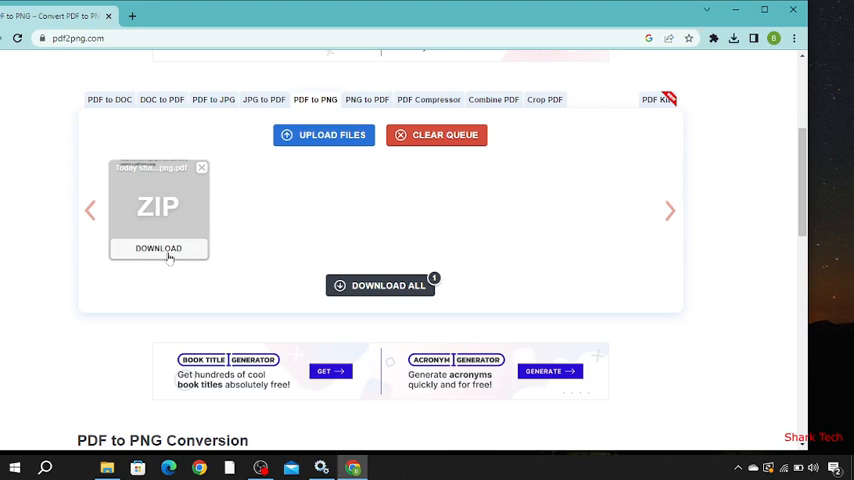
{"action": "left_click", "coordinate": [158, 248]}
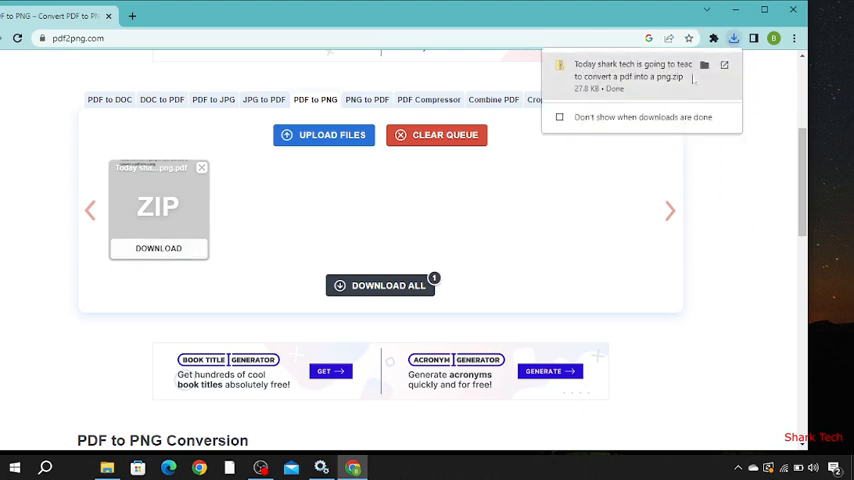
{"action": "left_click", "coordinate": [736, 36]}
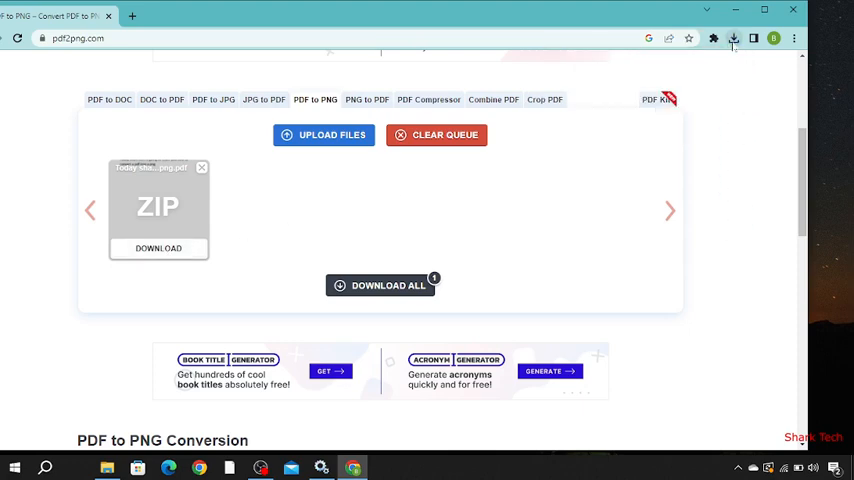
{"action": "left_click", "coordinate": [736, 36]}
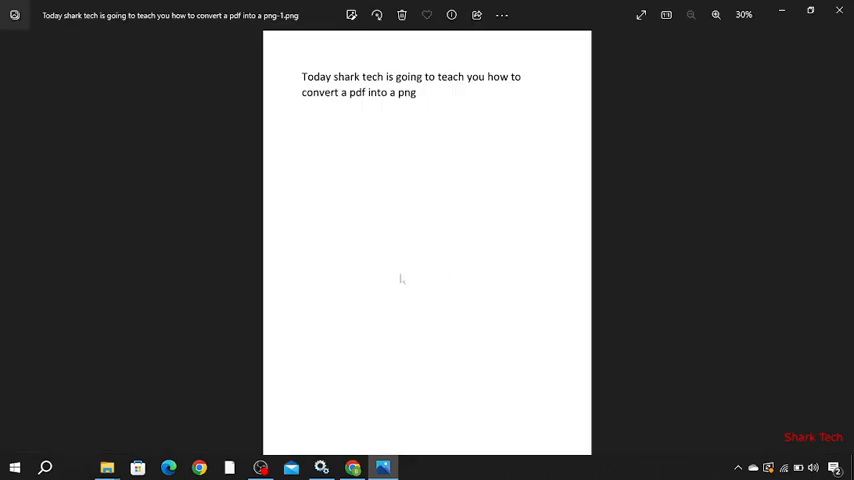
{"action": "mouse_move", "coordinate": [376, 156]}
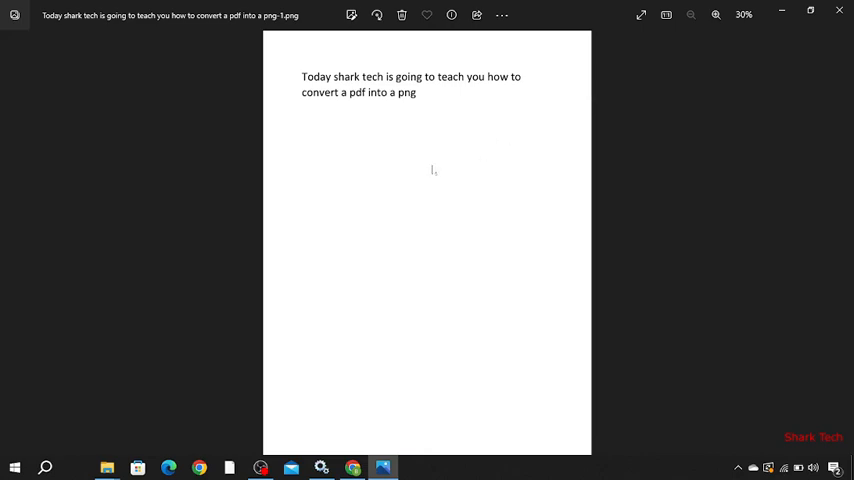
- Use Save as from the ... menu to save the image as .png in Pictures
{"action": "left_click", "coordinate": [508, 18]}
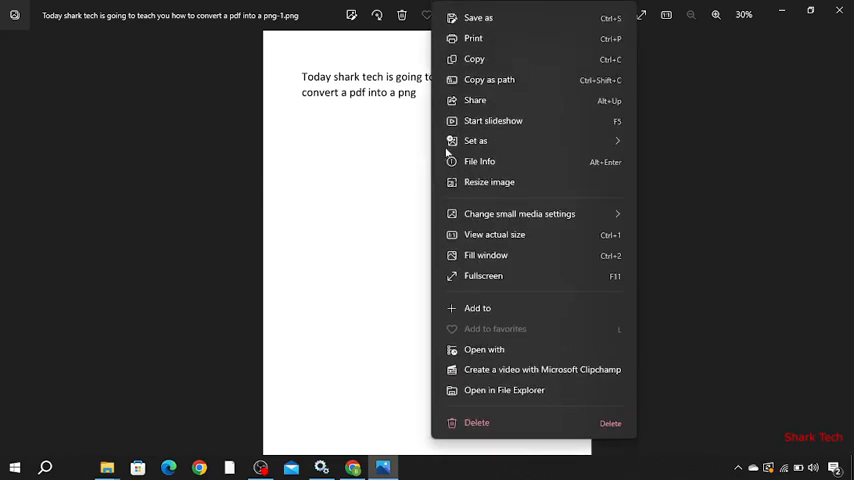
{"action": "mouse_move", "coordinate": [492, 120]}
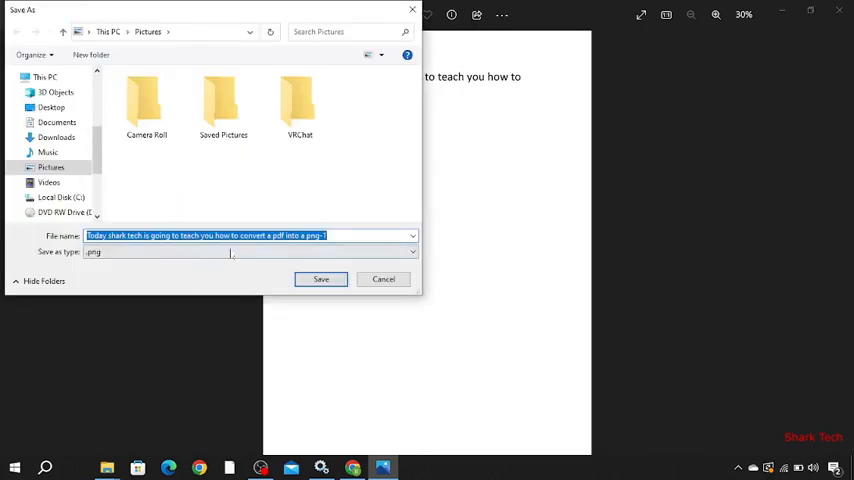
{"action": "left_click", "coordinate": [320, 280]}
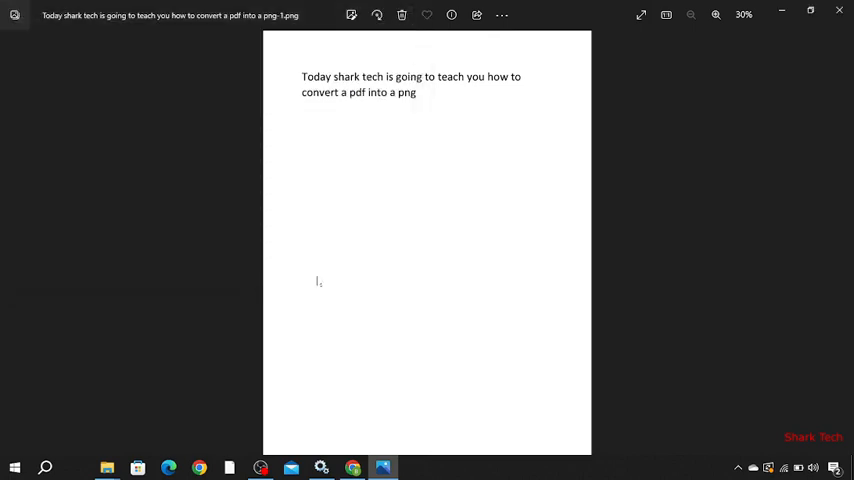